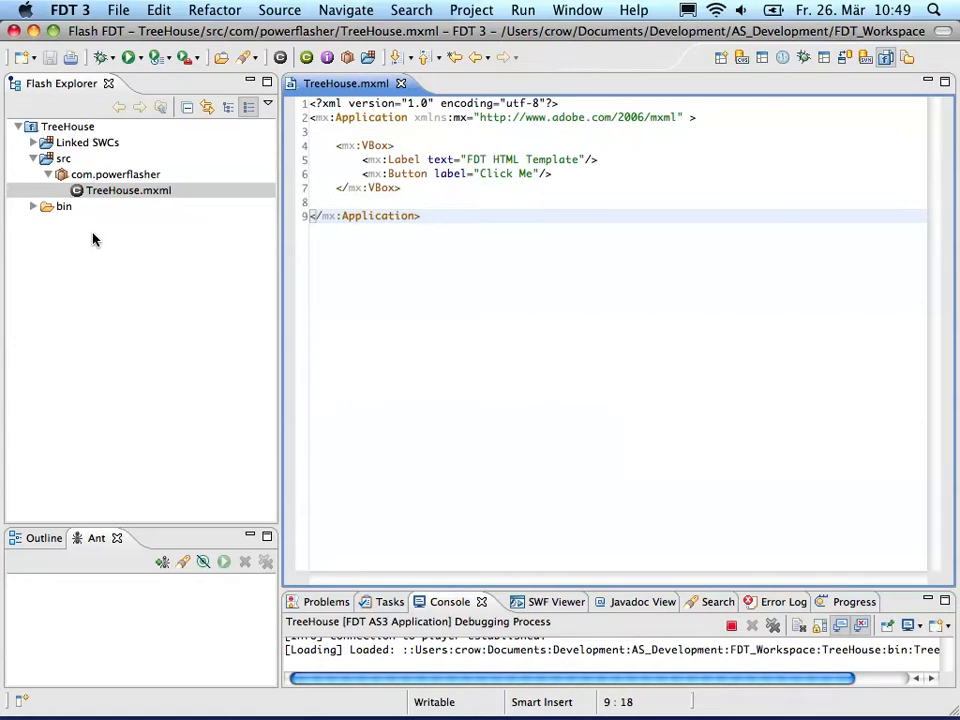
{"action": "mouse_move", "coordinate": [100, 236]}
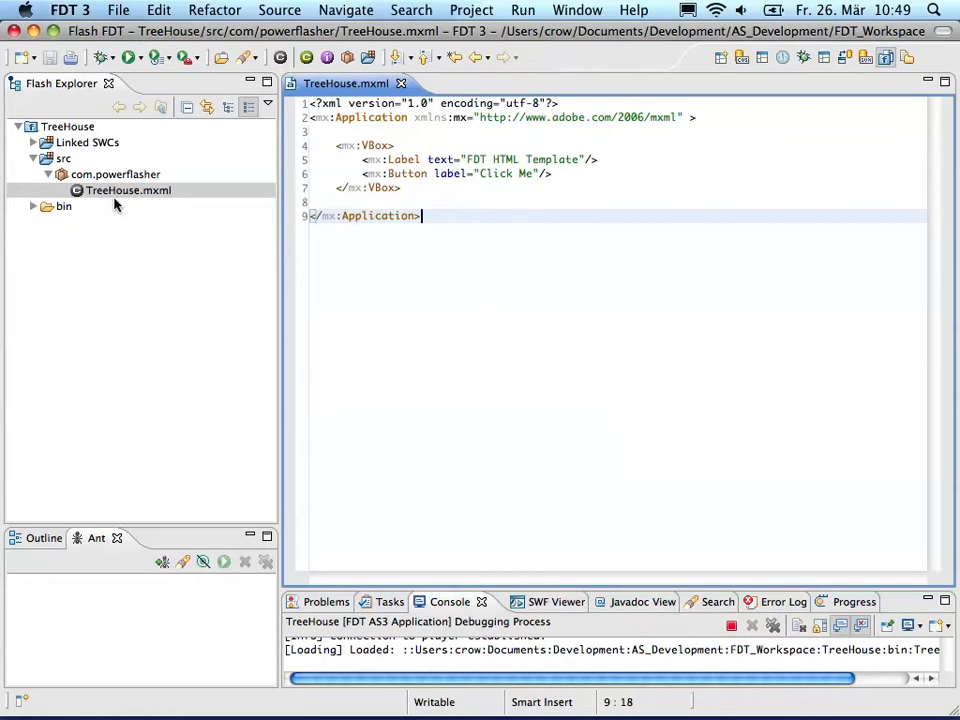
{"action": "mouse_move", "coordinate": [128, 204]}
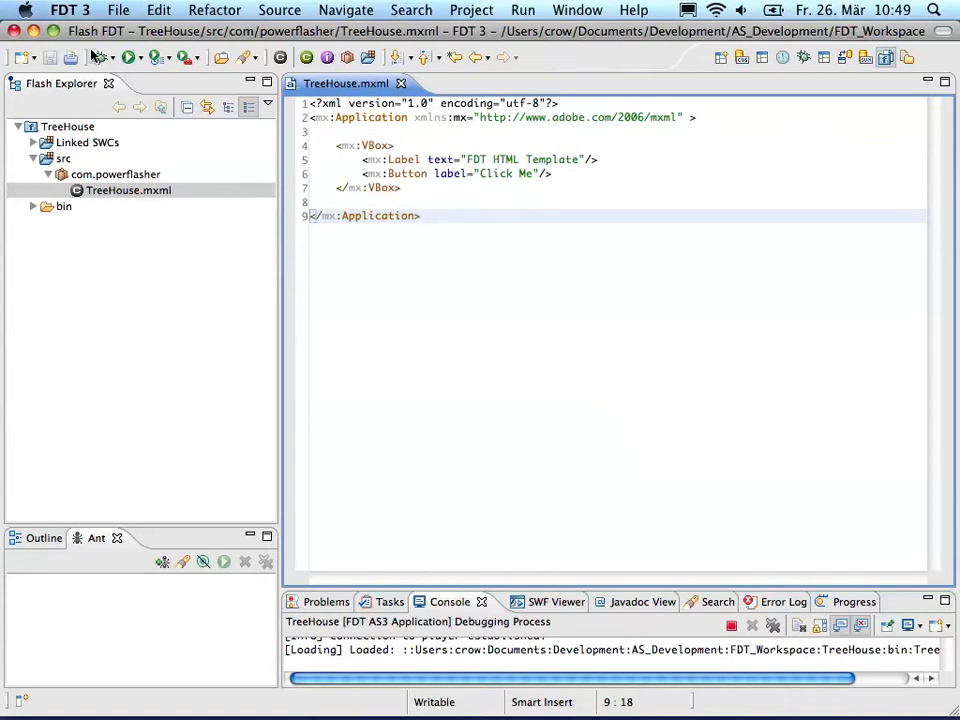
Launch the TreeHouse app to see it running in the External SWF Viewer
{"action": "left_click", "coordinate": [100, 56]}
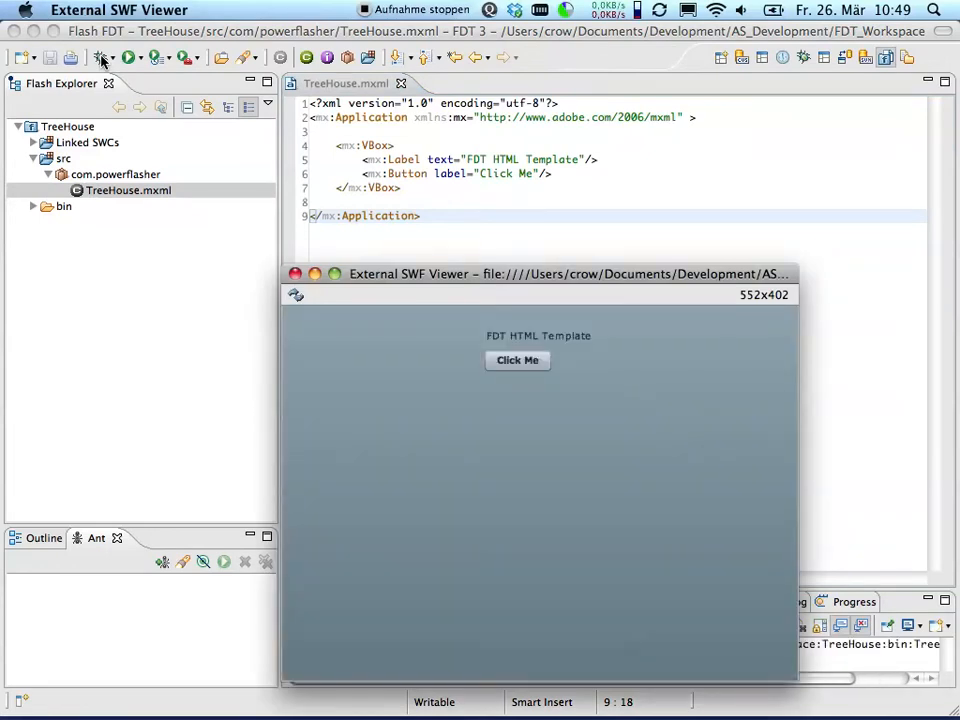
{"action": "mouse_move", "coordinate": [444, 344]}
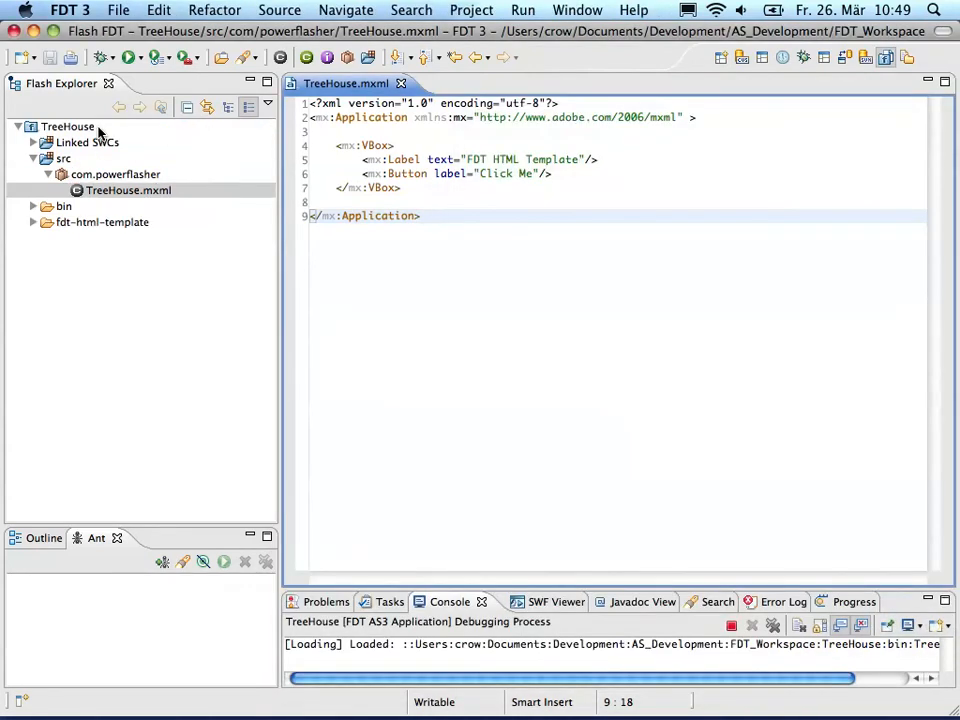
Expand fdt-html-template and look at template-build.xml and template-build.properties
{"action": "left_click", "coordinate": [32, 222]}
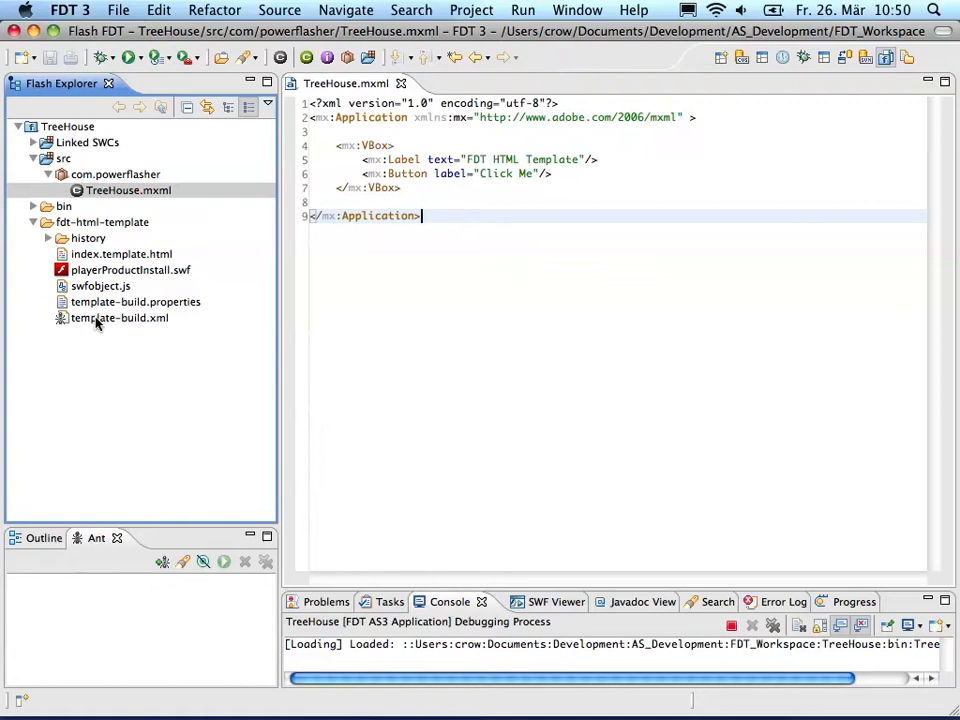
{"action": "left_click", "coordinate": [120, 318]}
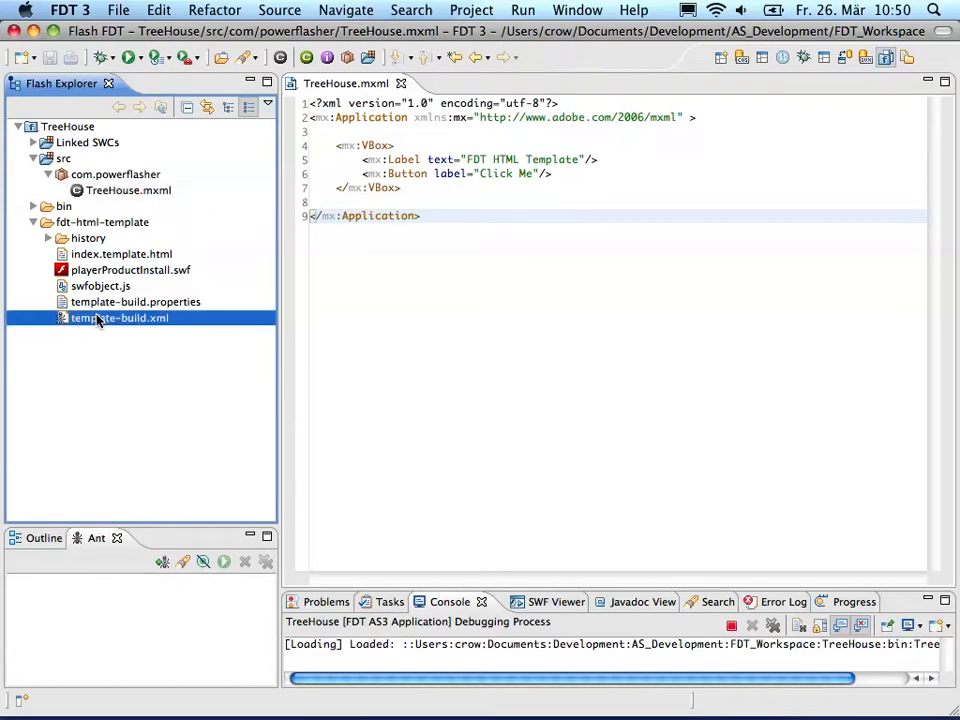
{"action": "mouse_move", "coordinate": [130, 304]}
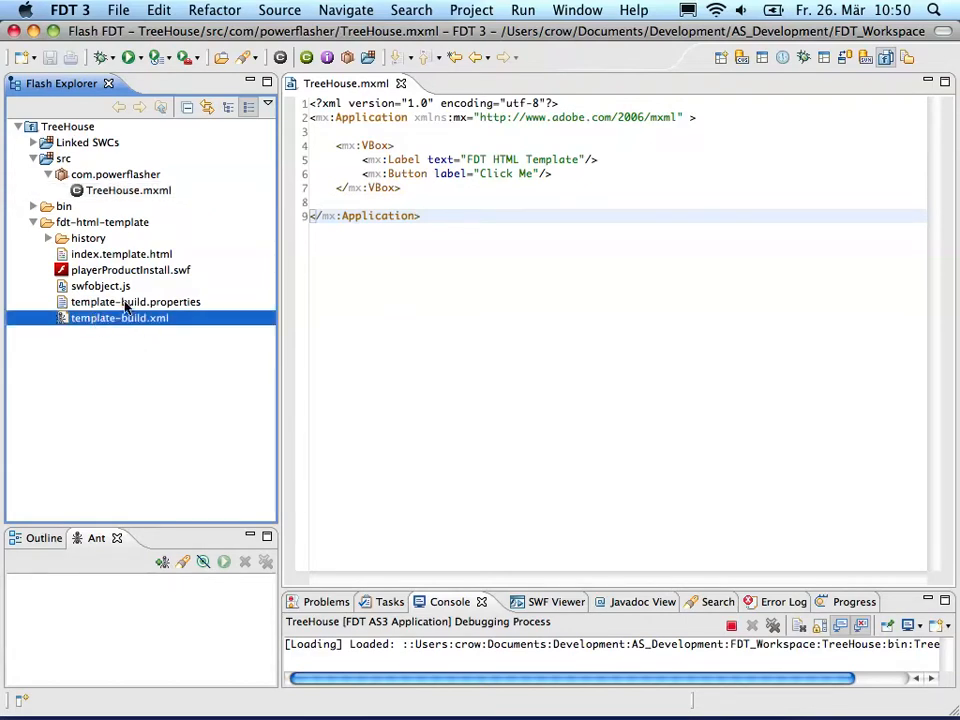
{"action": "left_click", "coordinate": [136, 300]}
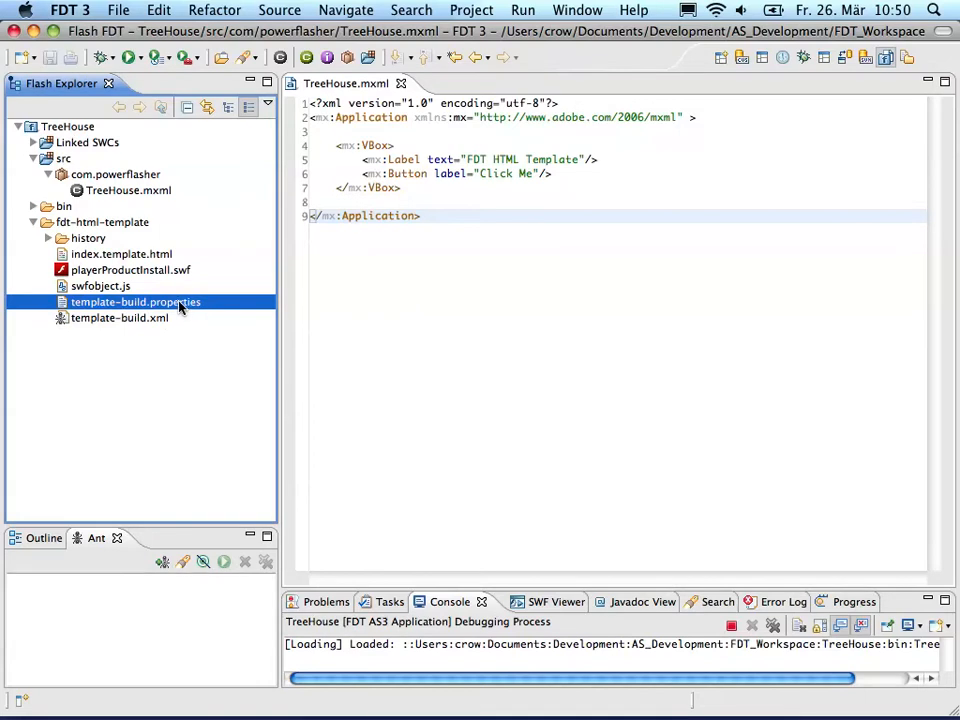
Set htmlTitle in template-build.properties to Tree House
{"action": "double_click", "coordinate": [136, 300]}
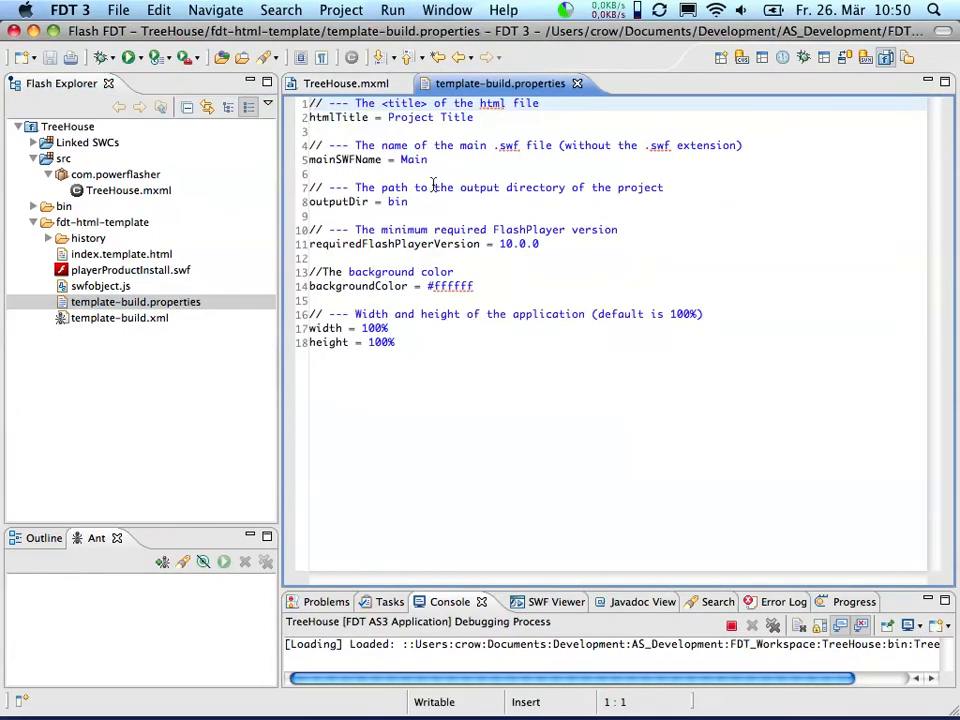
{"action": "mouse_move", "coordinate": [432, 158]}
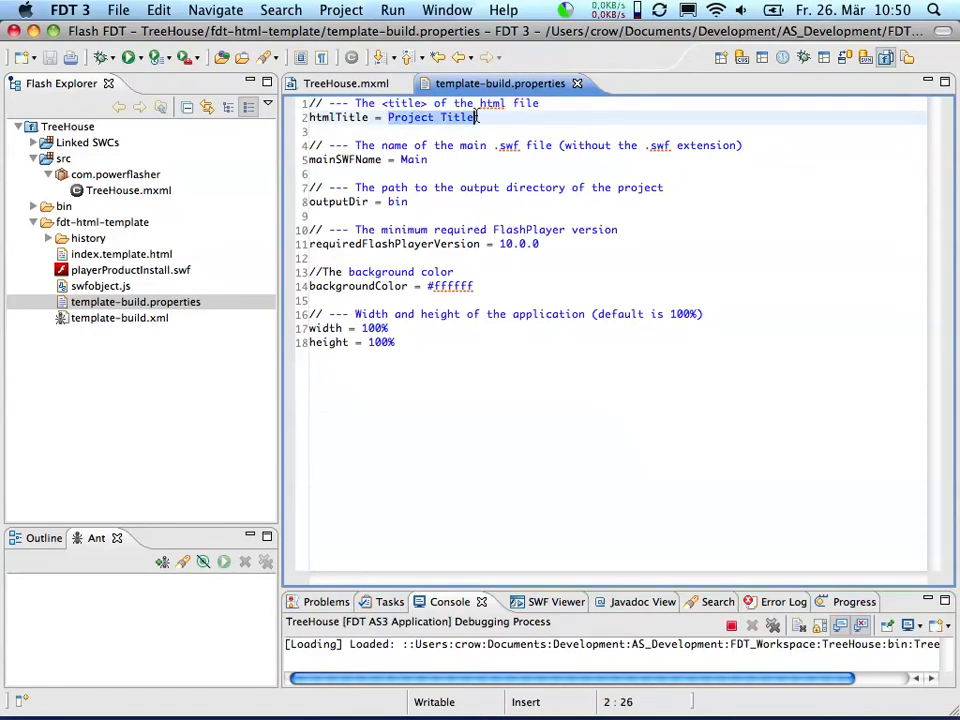
{"action": "type", "text": "Tree"}
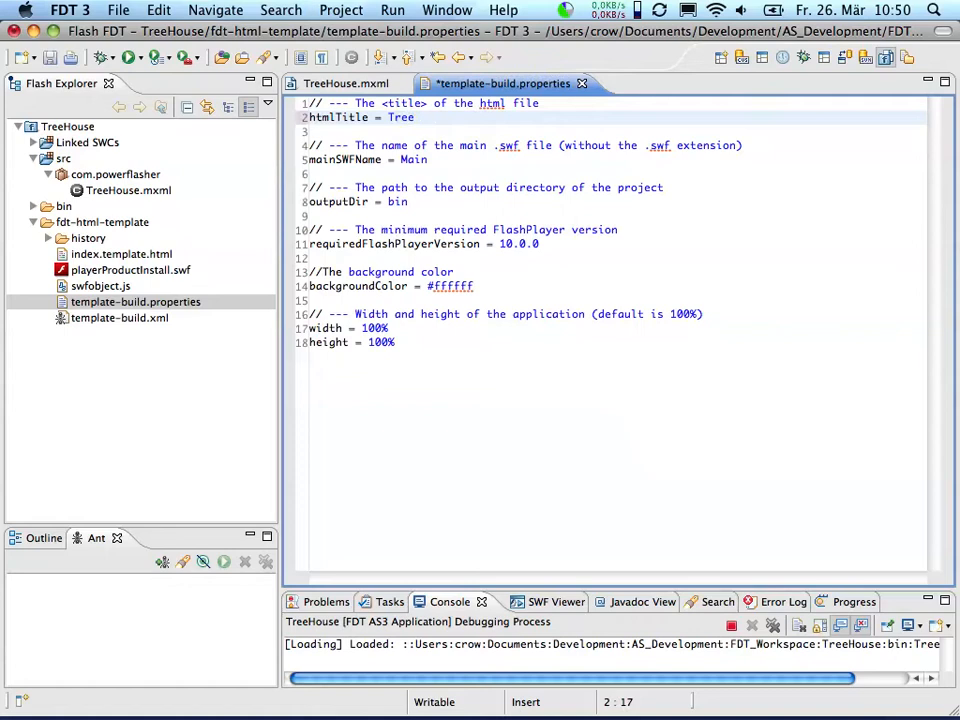
{"action": "type", "text": "House"}
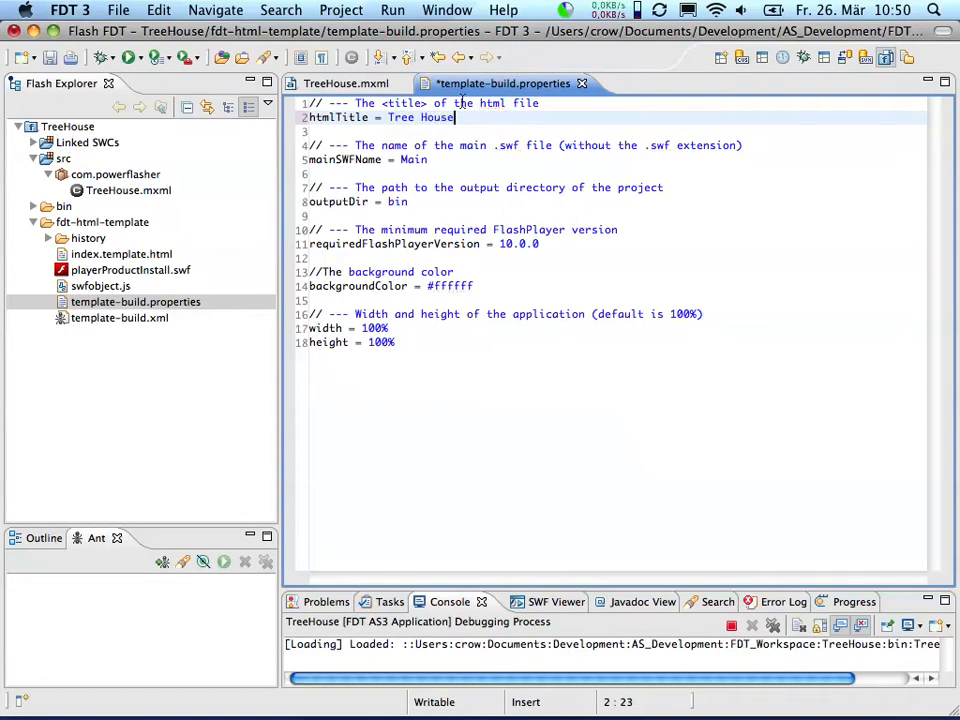
Check TreeHouse.swf in bin and set mainSWFName to TreeHouse
{"action": "left_click", "coordinate": [424, 160]}
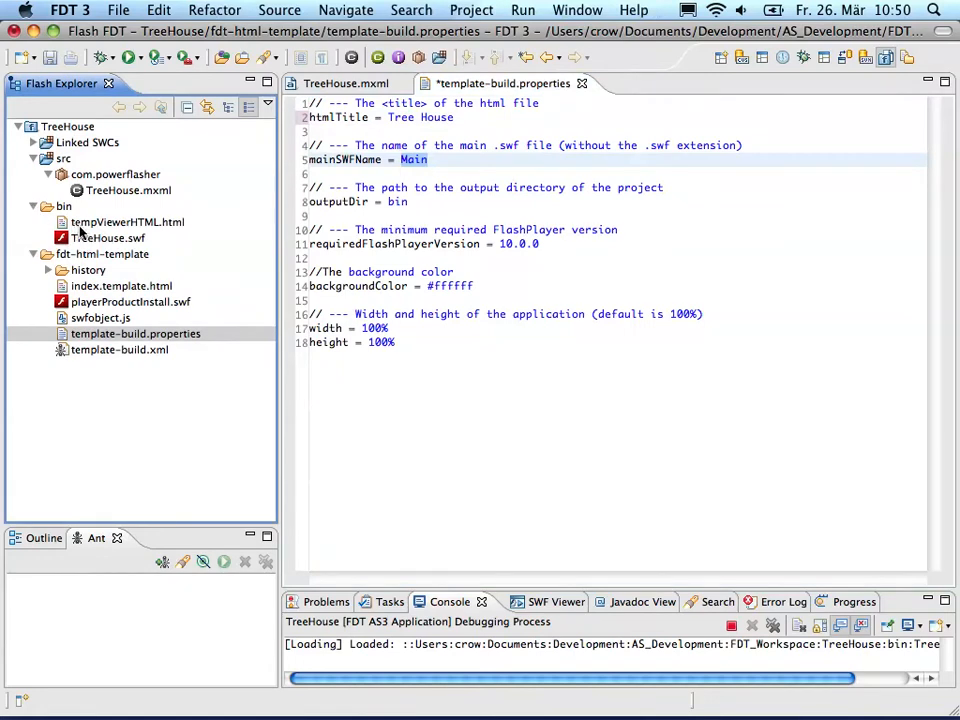
{"action": "left_click", "coordinate": [108, 238]}
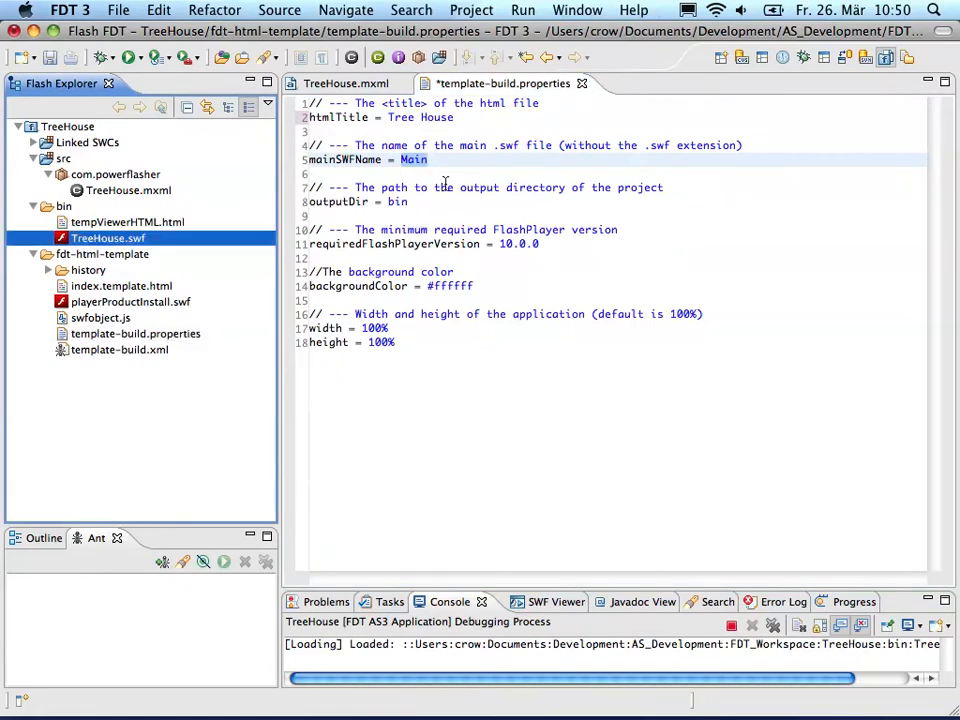
{"action": "left_click", "coordinate": [136, 332]}
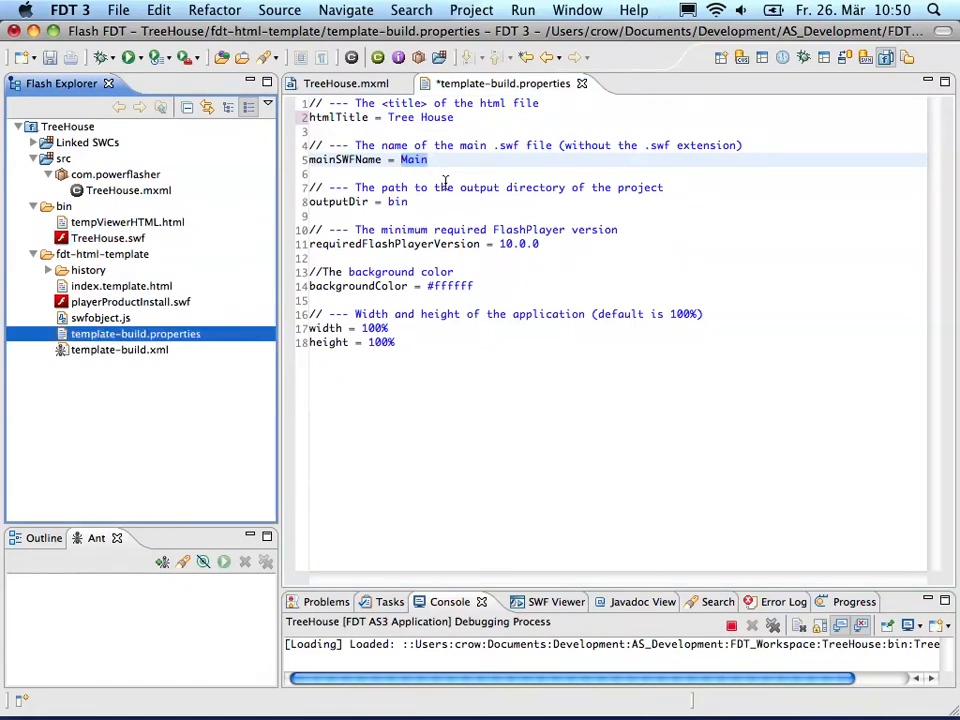
{"action": "left_click", "coordinate": [448, 160]}
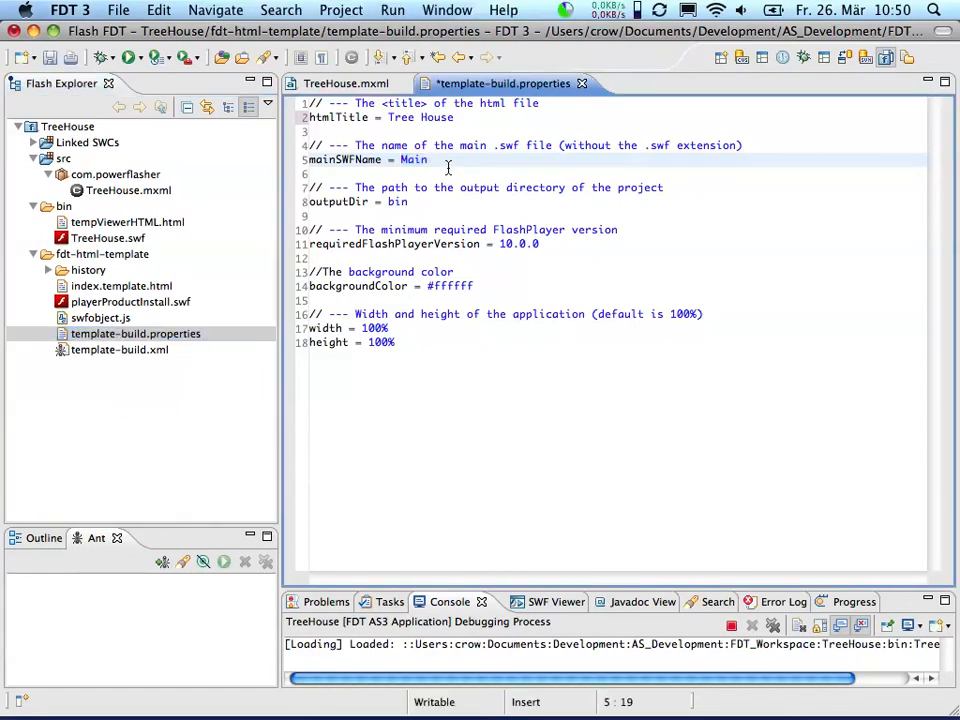
{"action": "type", "text": "TreeHouse"}
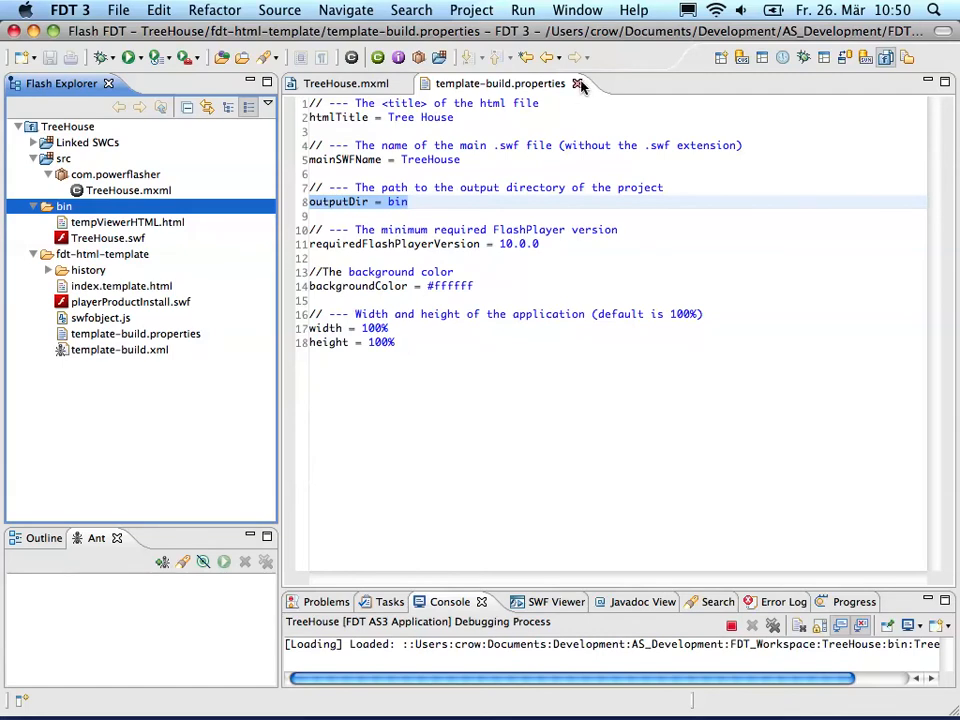
Run template-build.xml as an Ant build with the FDT HTML Template target
{"action": "left_click", "coordinate": [578, 84]}
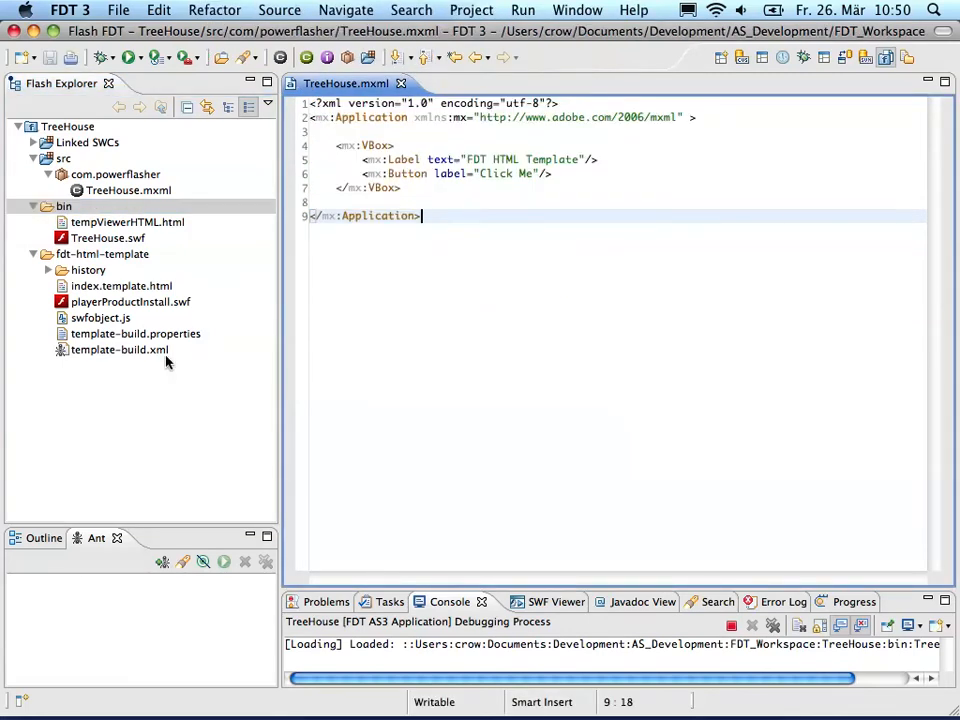
{"action": "mouse_move", "coordinate": [102, 358]}
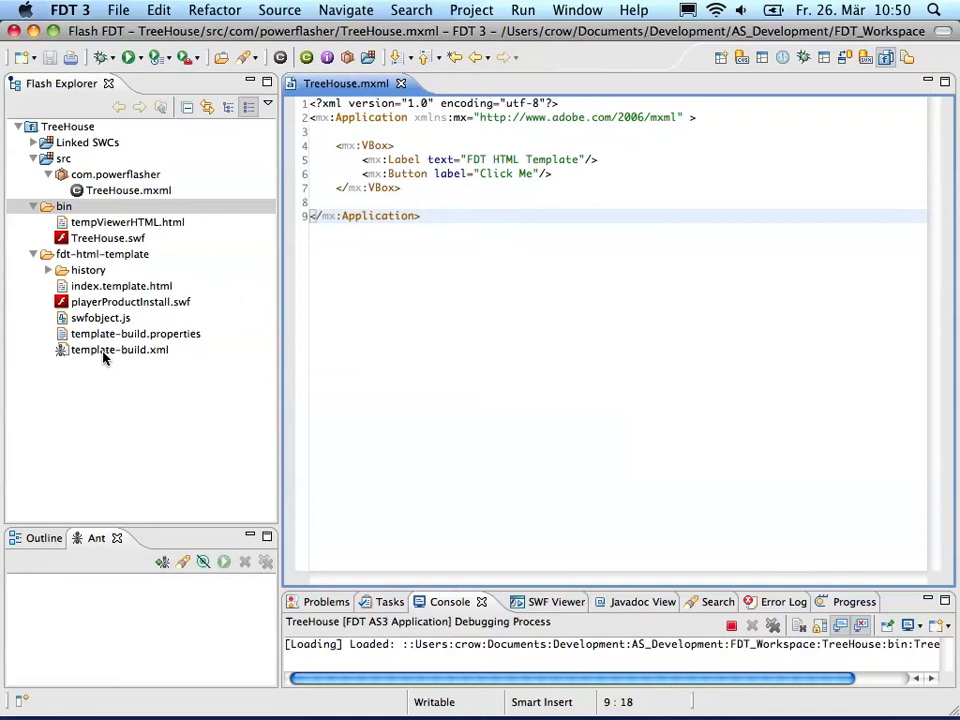
{"action": "right_click", "coordinate": [120, 348]}
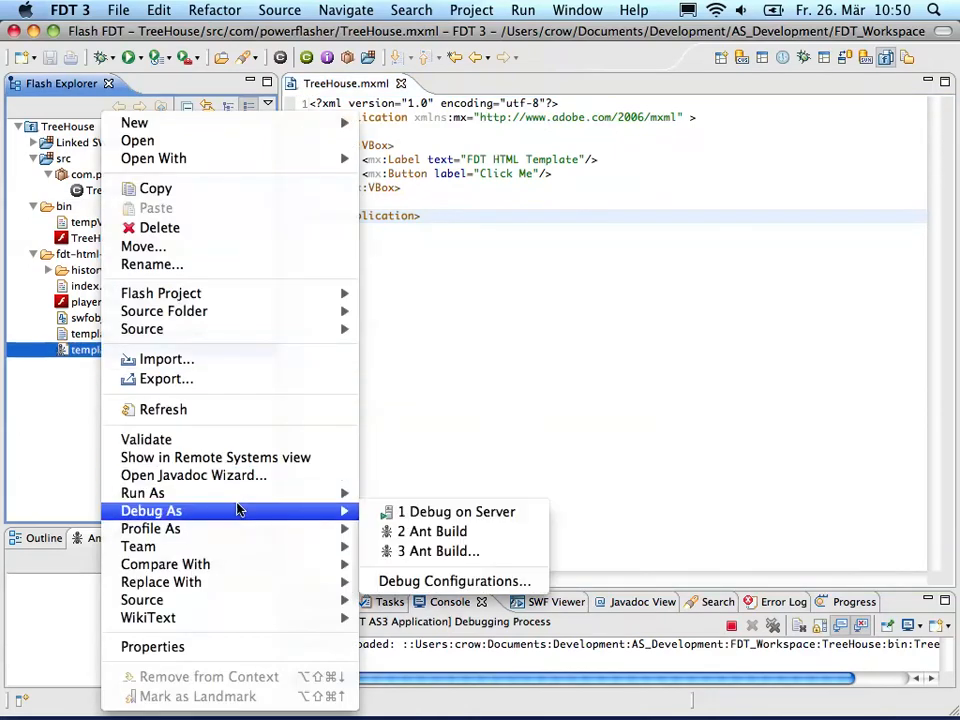
{"action": "mouse_move", "coordinate": [142, 492]}
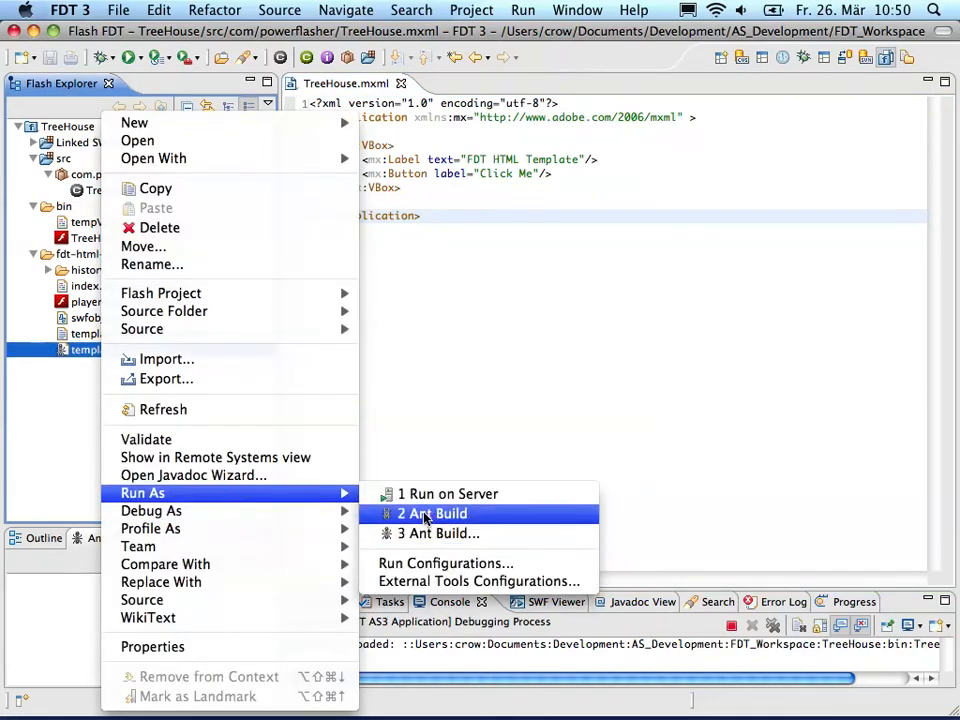
{"action": "mouse_move", "coordinate": [192, 476]}
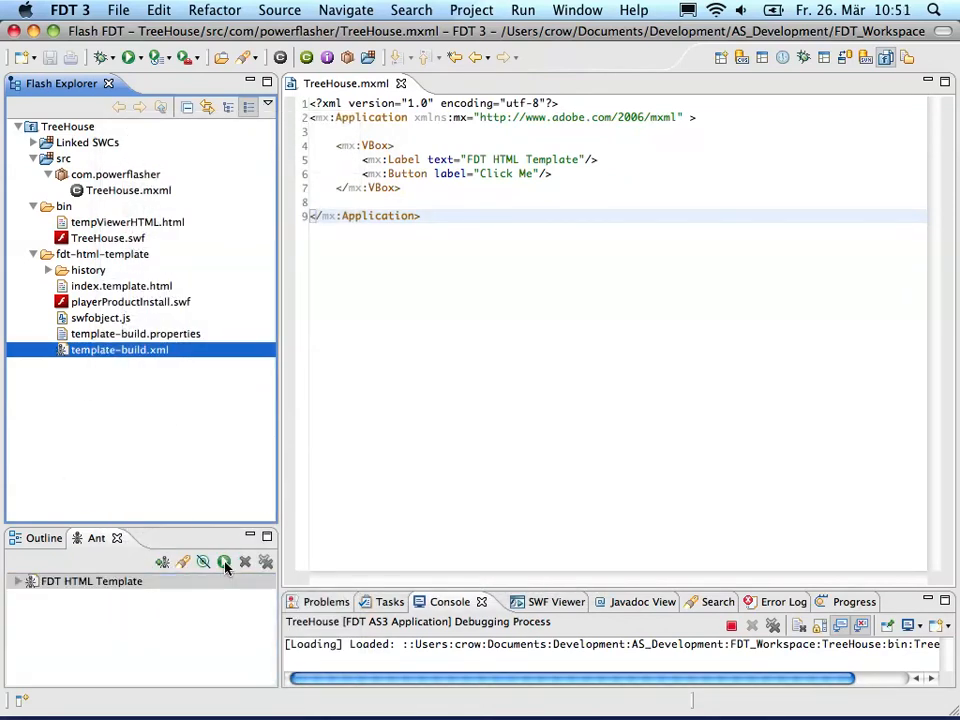
{"action": "left_click", "coordinate": [224, 562]}
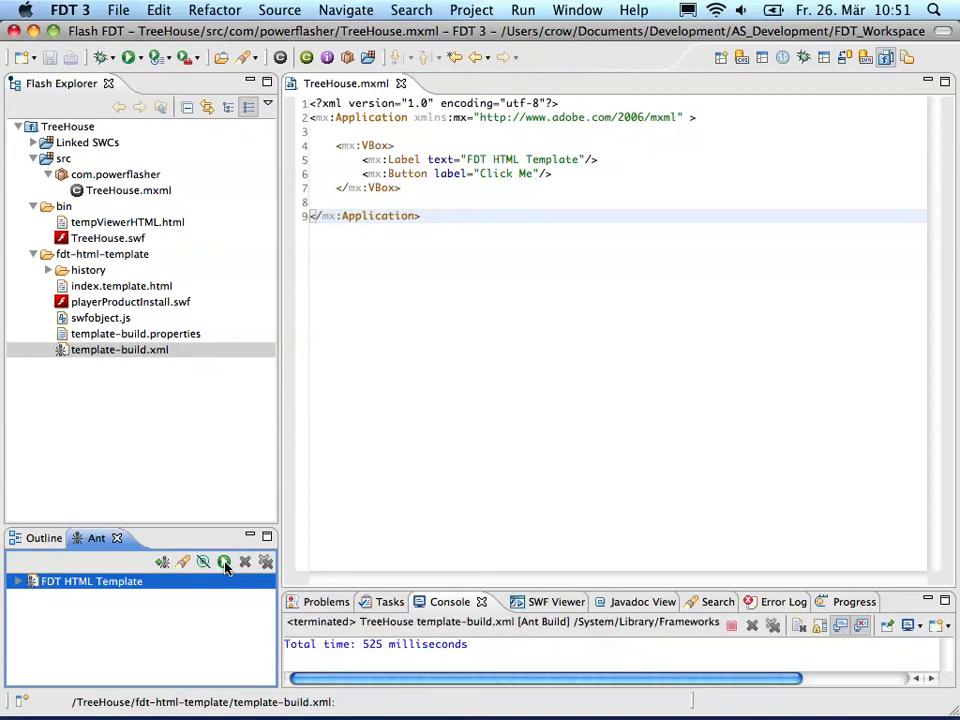
Expand bin to verify the generated wrapper files, including TreeHouse.html
{"action": "left_click", "coordinate": [64, 206]}
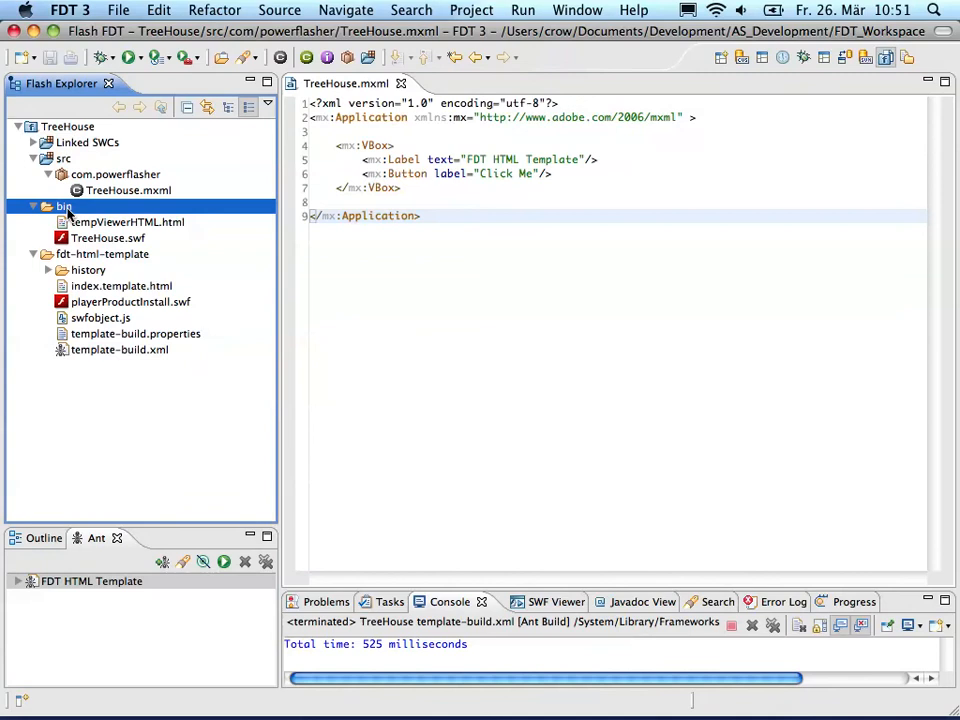
{"action": "left_click", "coordinate": [64, 206]}
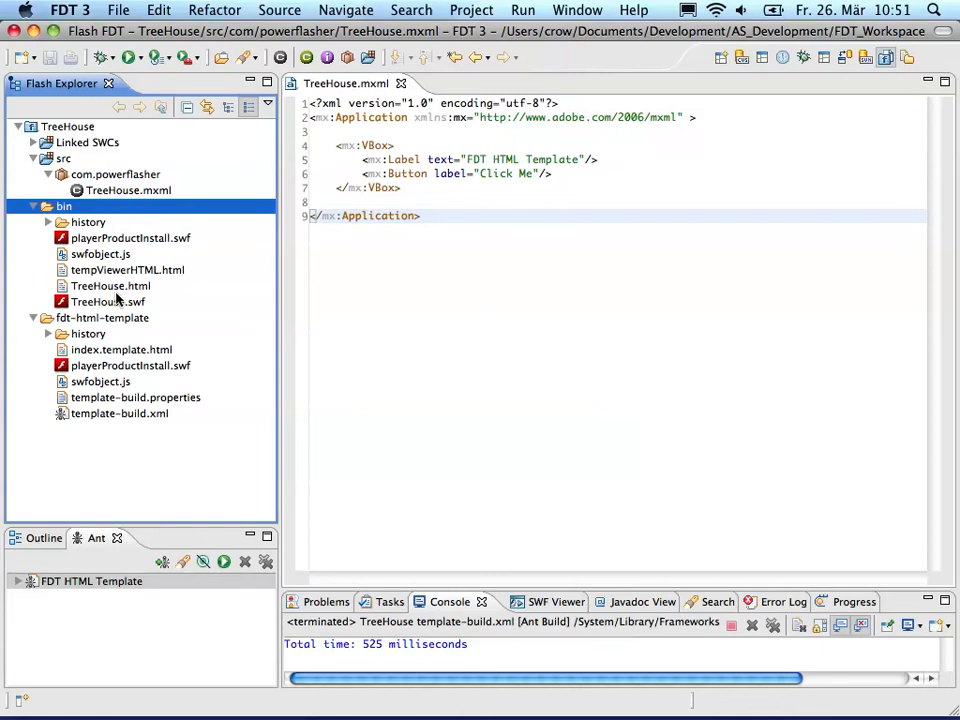
{"action": "left_click", "coordinate": [112, 286]}
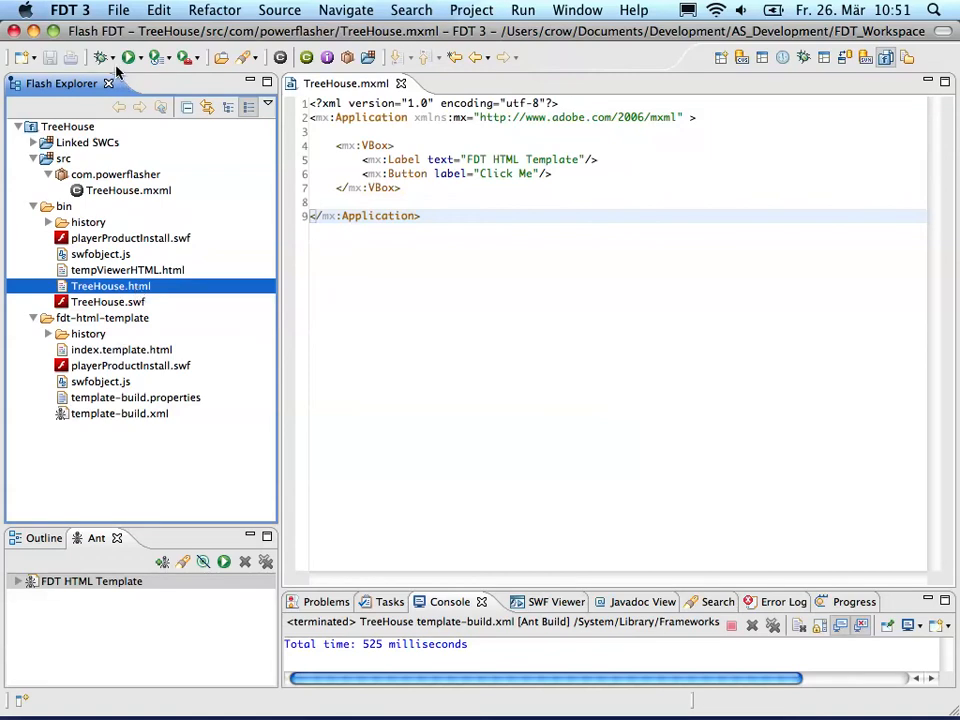
{"action": "left_click", "coordinate": [144, 56]}
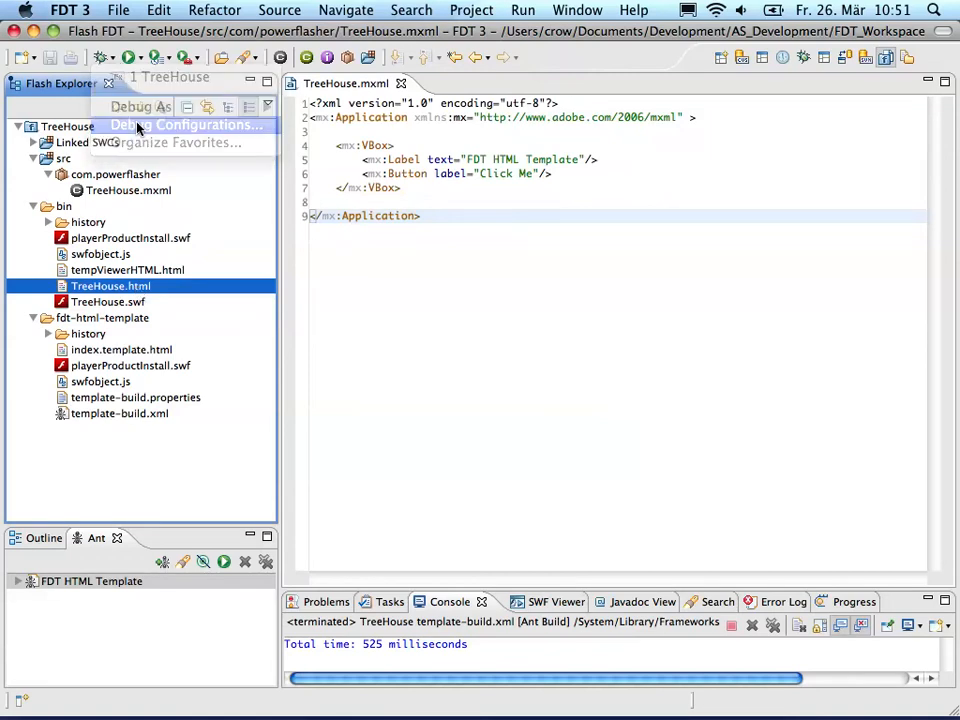
In the TreeHouse debug configuration's Start settings, choose Browser as the viewer
{"action": "left_click", "coordinate": [186, 124]}
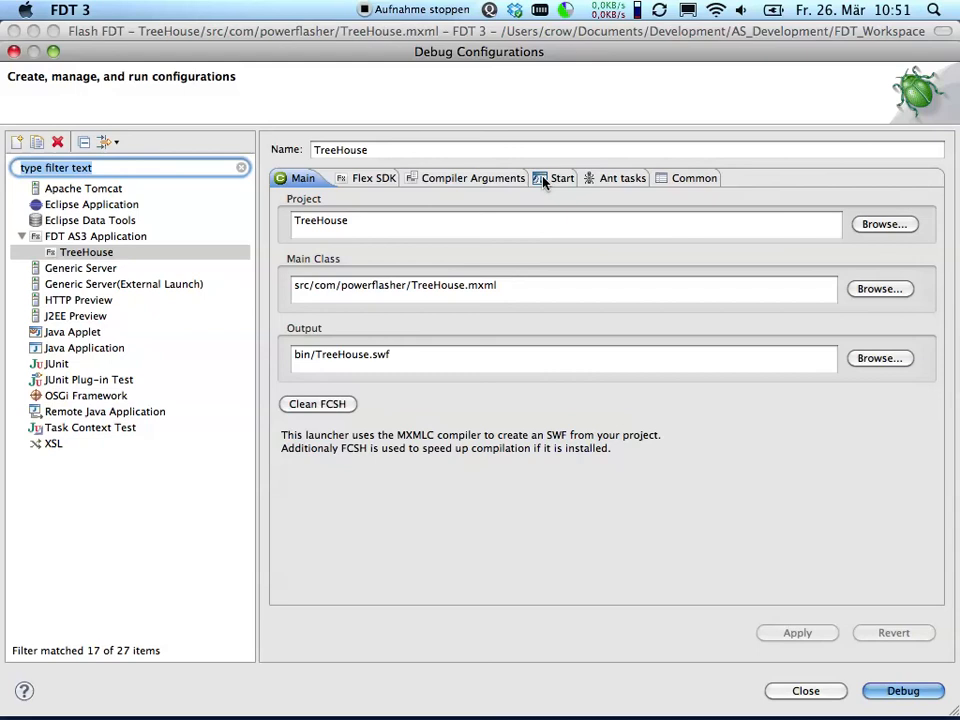
{"action": "left_click", "coordinate": [556, 178]}
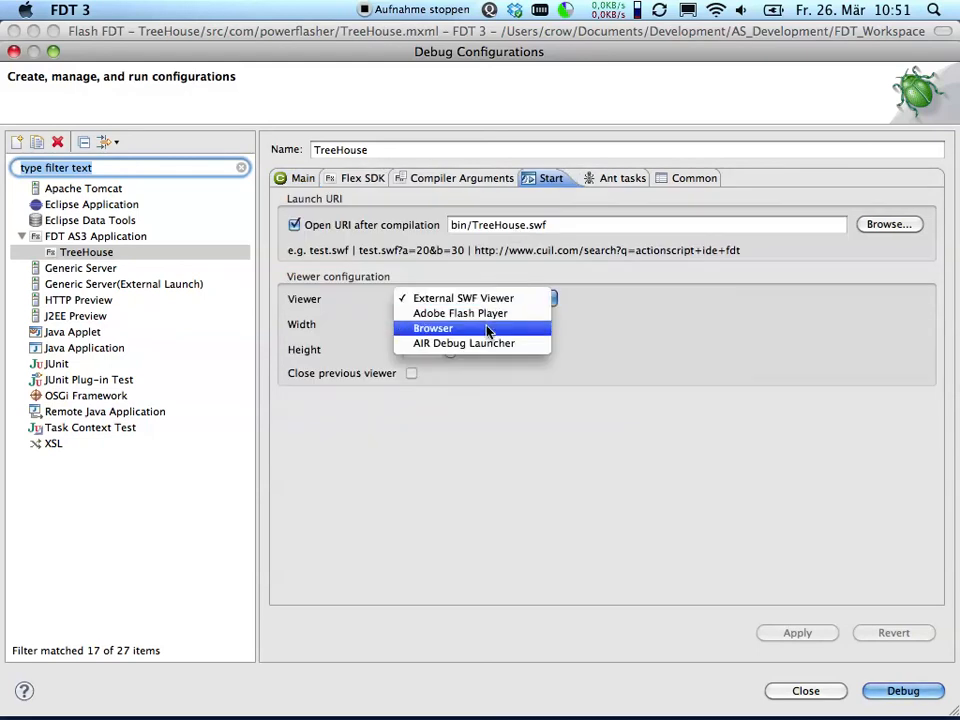
{"action": "left_click", "coordinate": [432, 328]}
{"action": "type", "text": "html"}
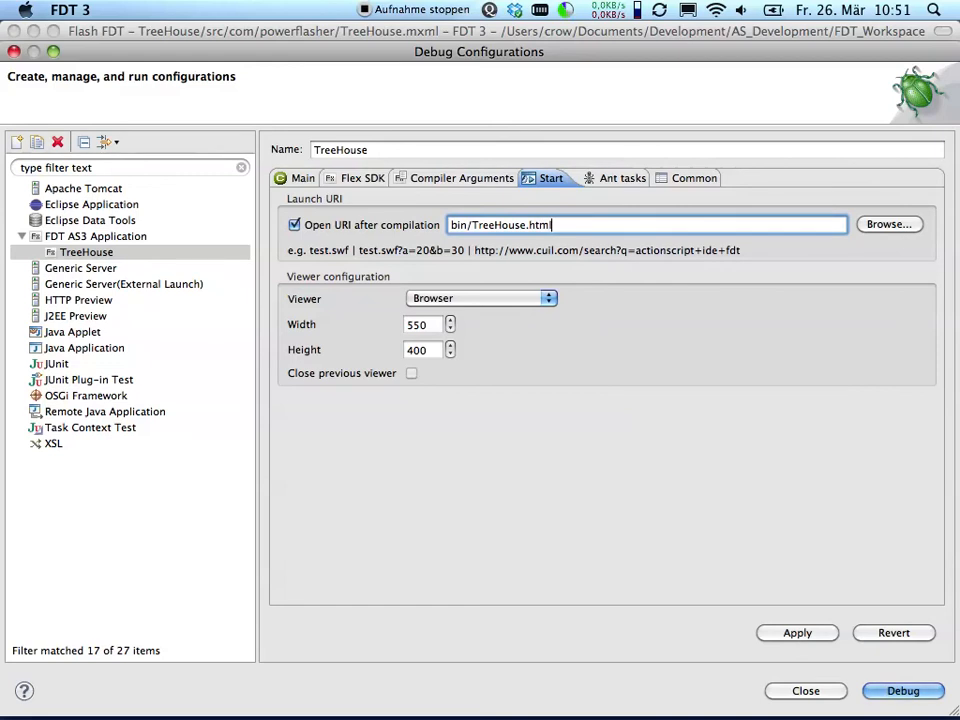
{"action": "mouse_move", "coordinate": [922, 670]}
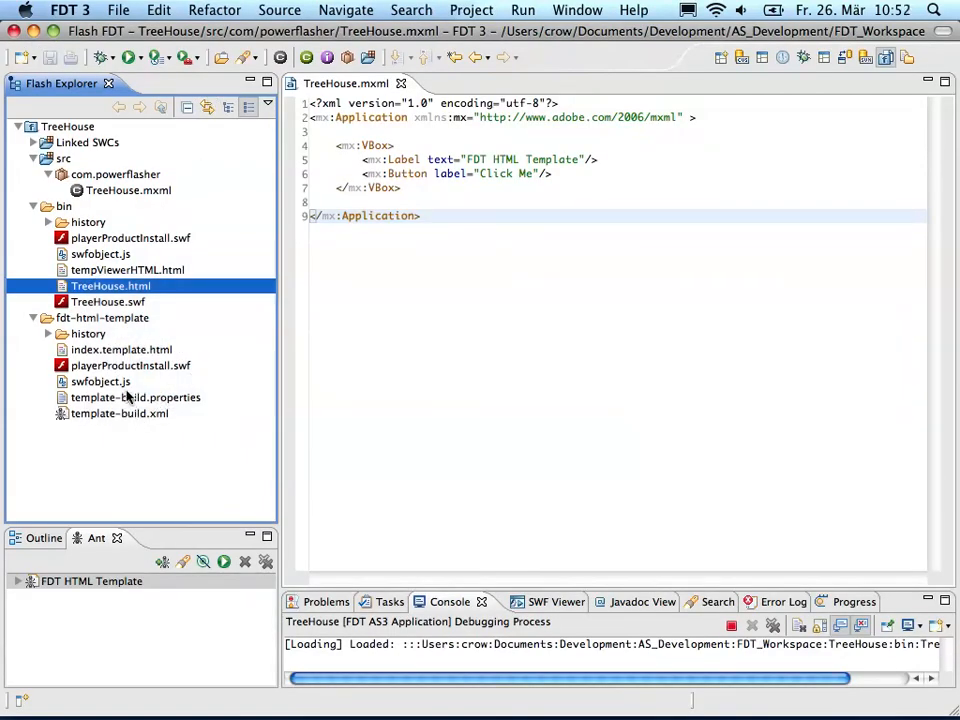
{"action": "mouse_move", "coordinate": [170, 348]}
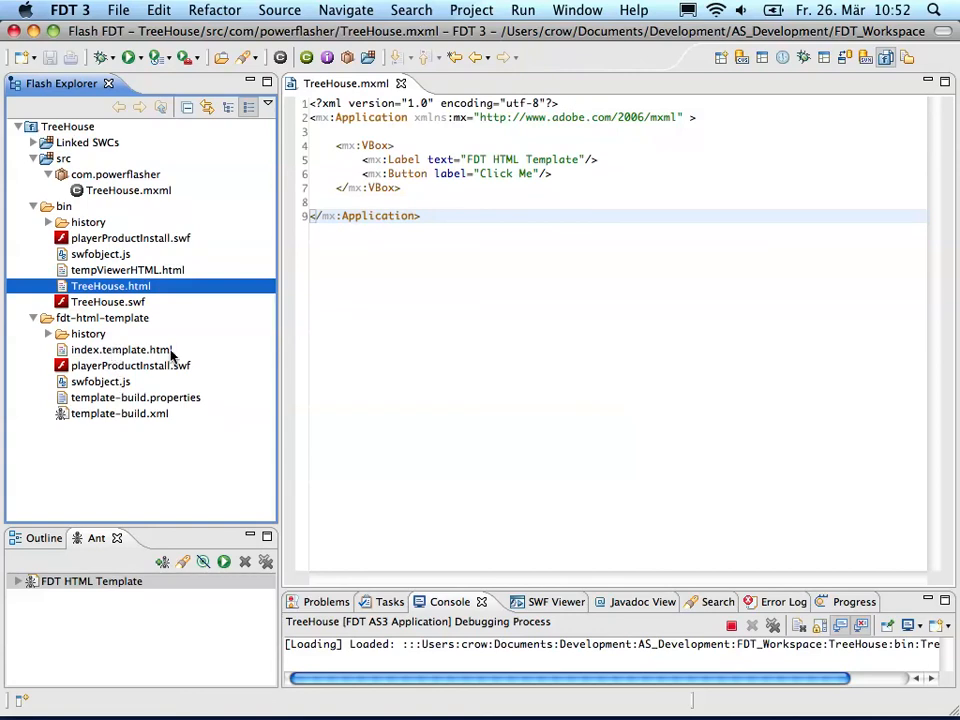
Open index.template.html in the editor and scroll through it
{"action": "double_click", "coordinate": [120, 348]}
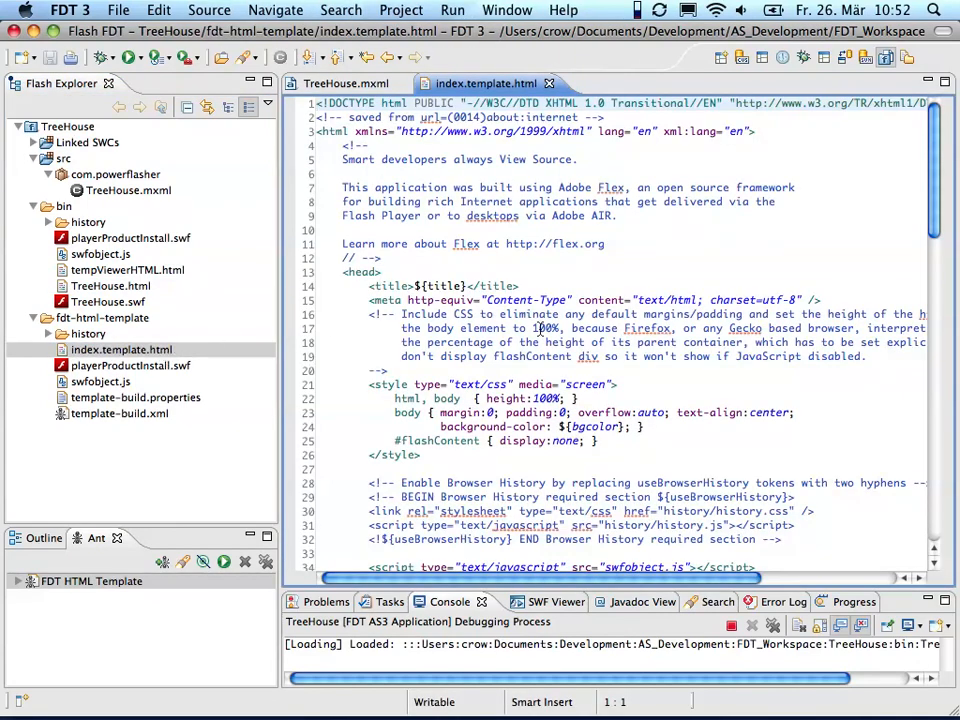
{"action": "scroll", "scroll_direction": "down", "scroll_amount": 3}
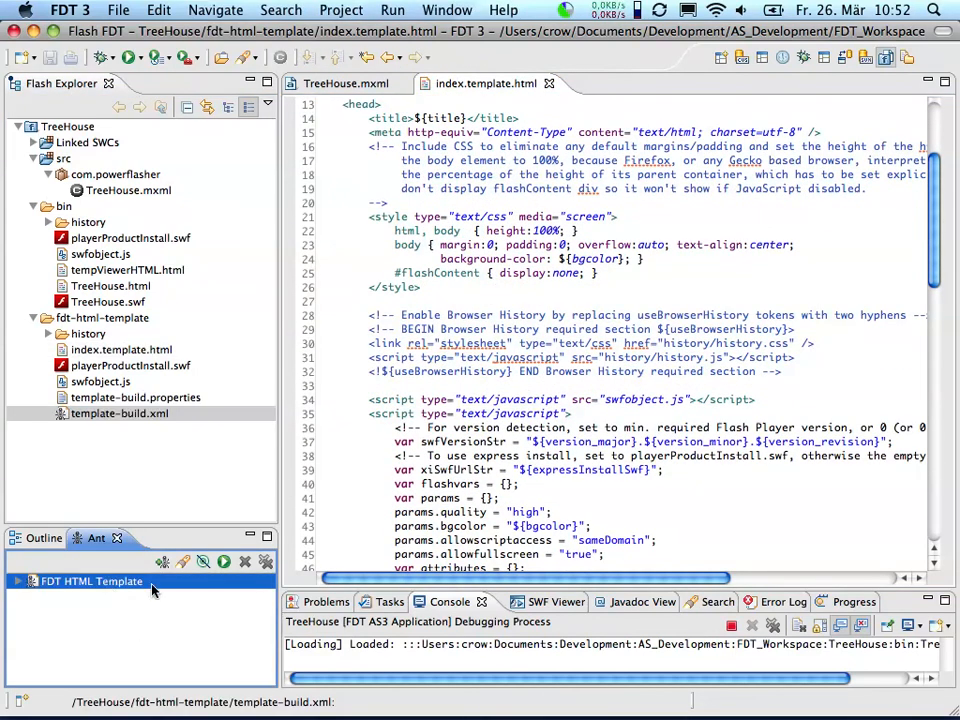
{"action": "mouse_move", "coordinate": [188, 588]}
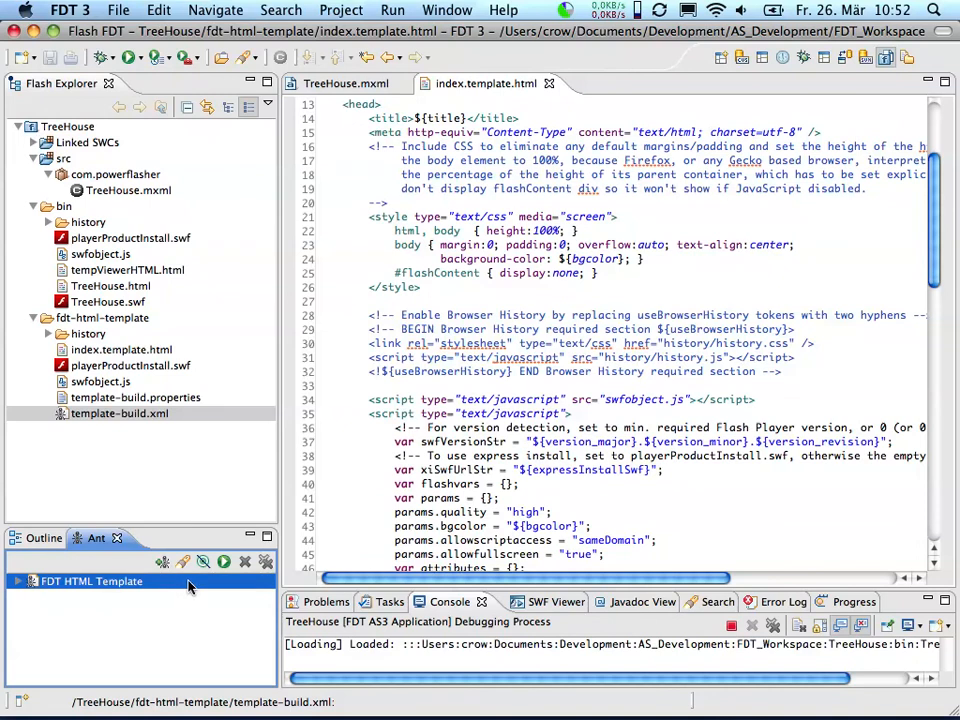